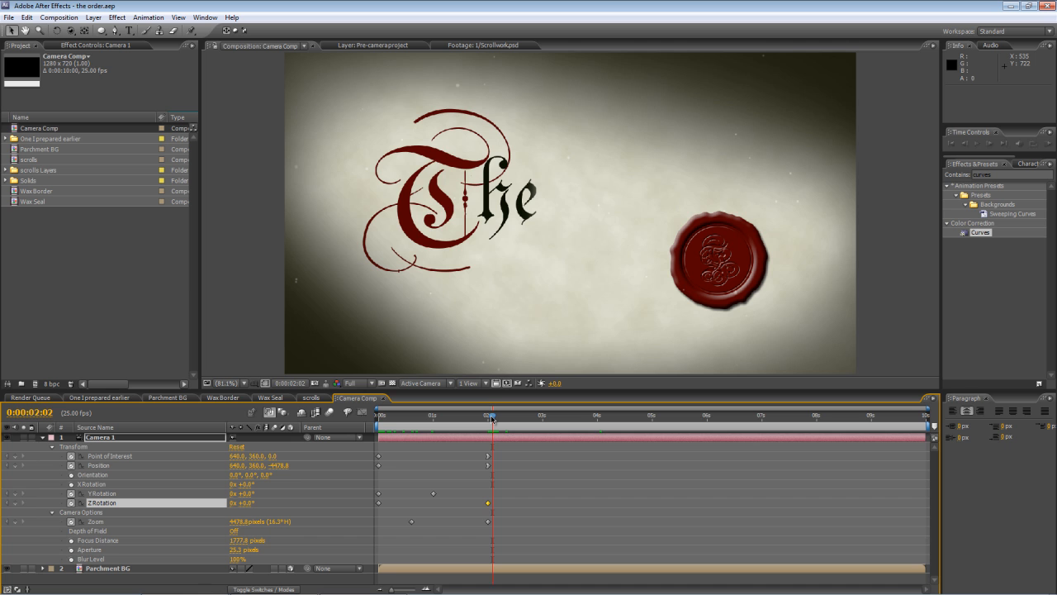
Alt-drag the selected Camera 1 keyframes so the last one lands near 4 s, scaling the move proportionally.
{"action": "left_click_drag", "start_coordinate": [493, 416], "coordinate": [419, 416]}
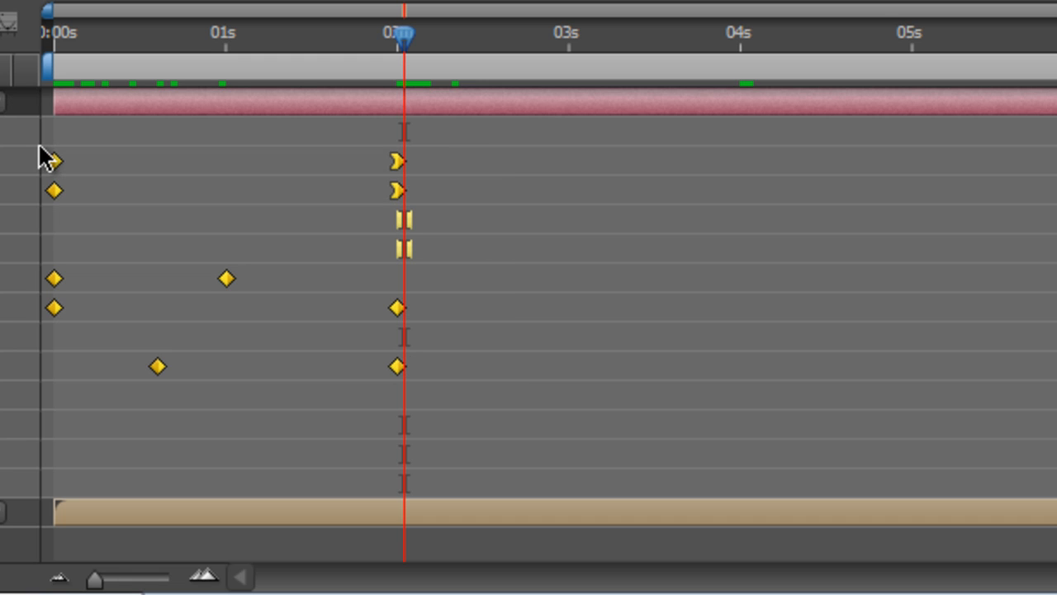
{"action": "mouse_move", "coordinate": [538, 266]}
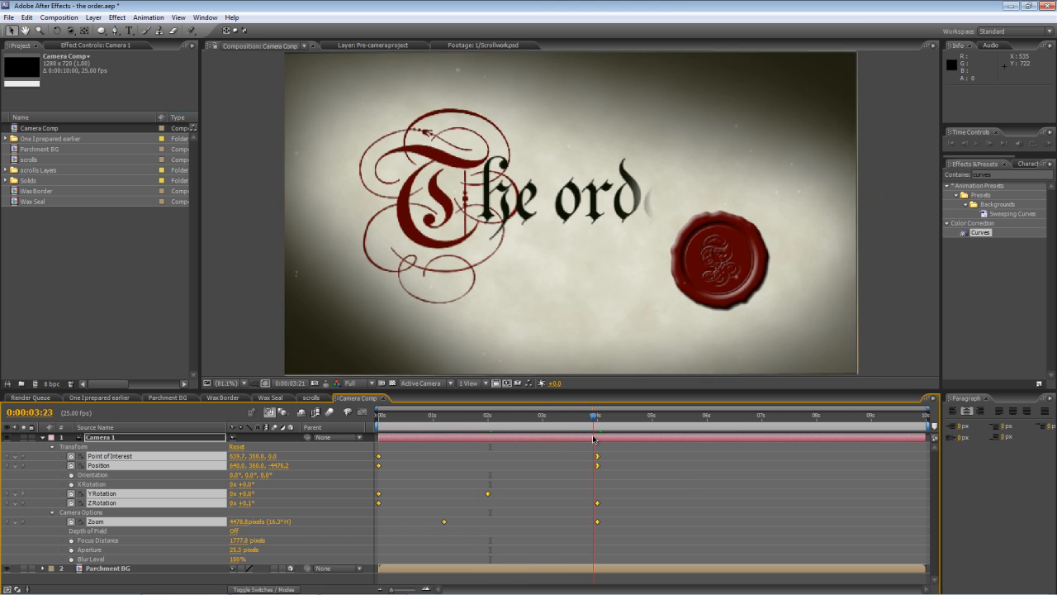
{"action": "left_click_drag", "start_coordinate": [594, 415], "coordinate": [519, 415]}
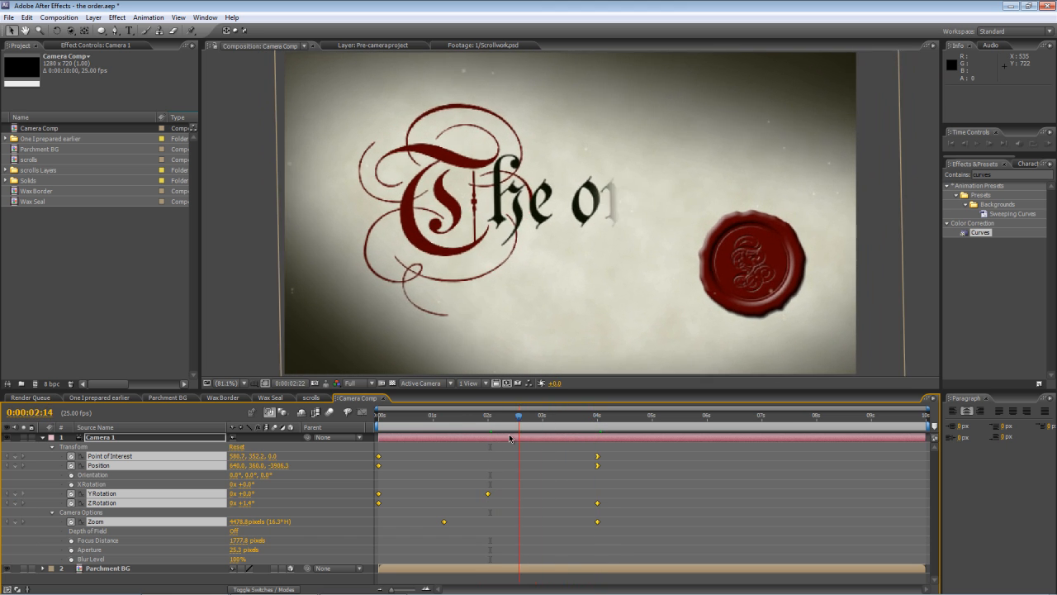